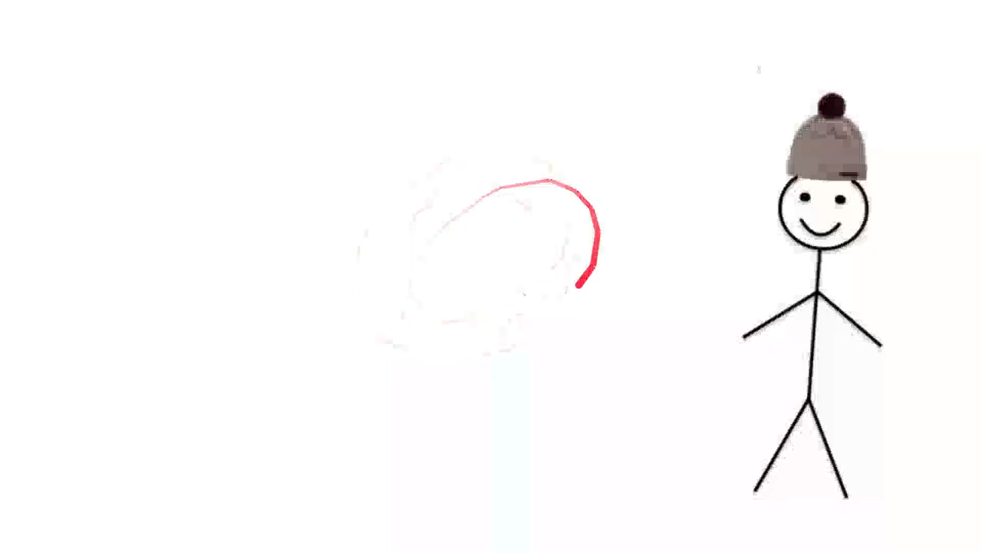
left_click_drag(579, 288, 329, 330)
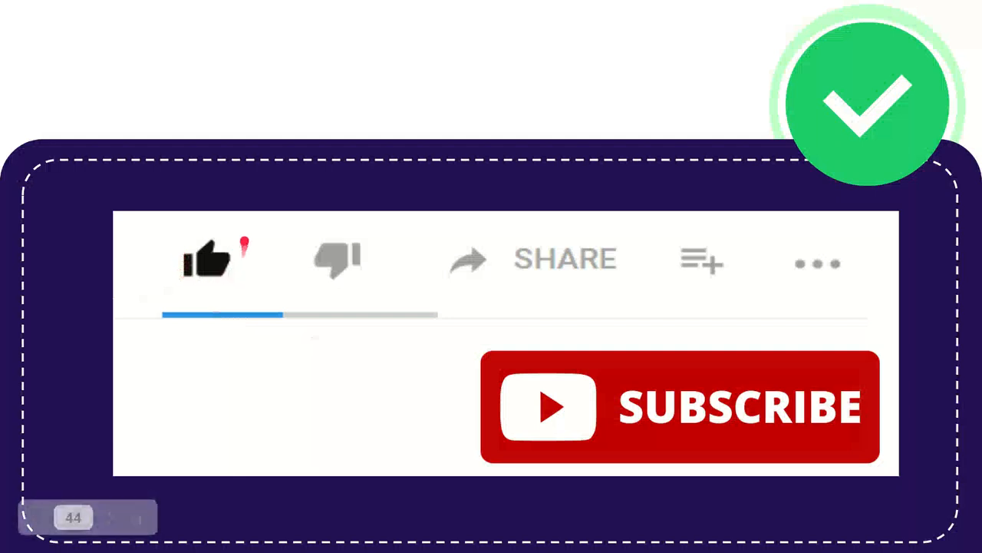
left_click(205, 260)
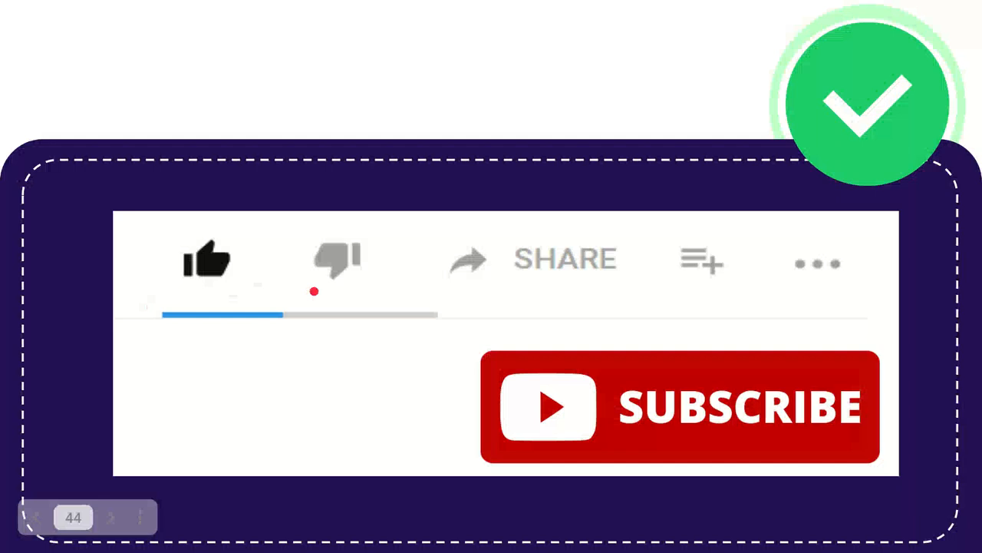
left_click(334, 259)
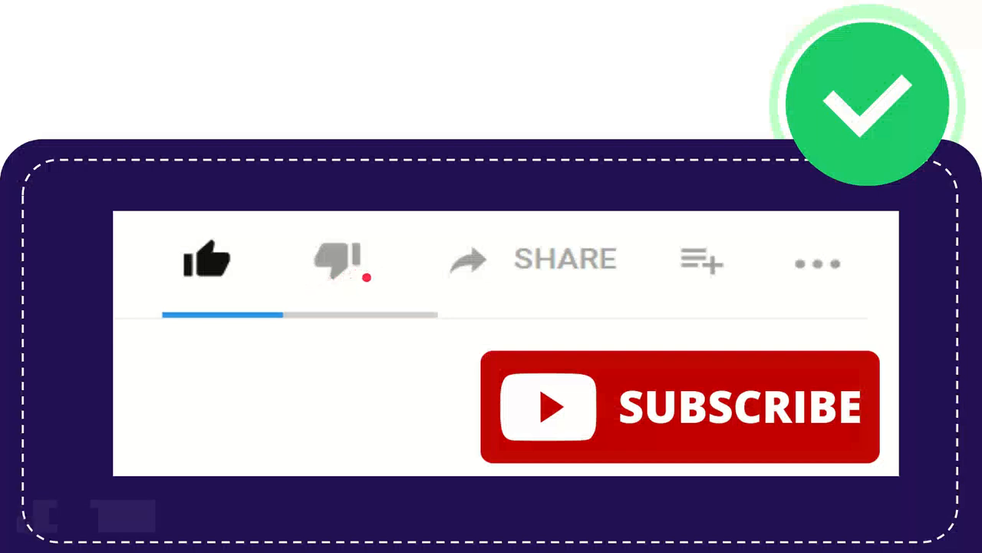
left_click(468, 261)
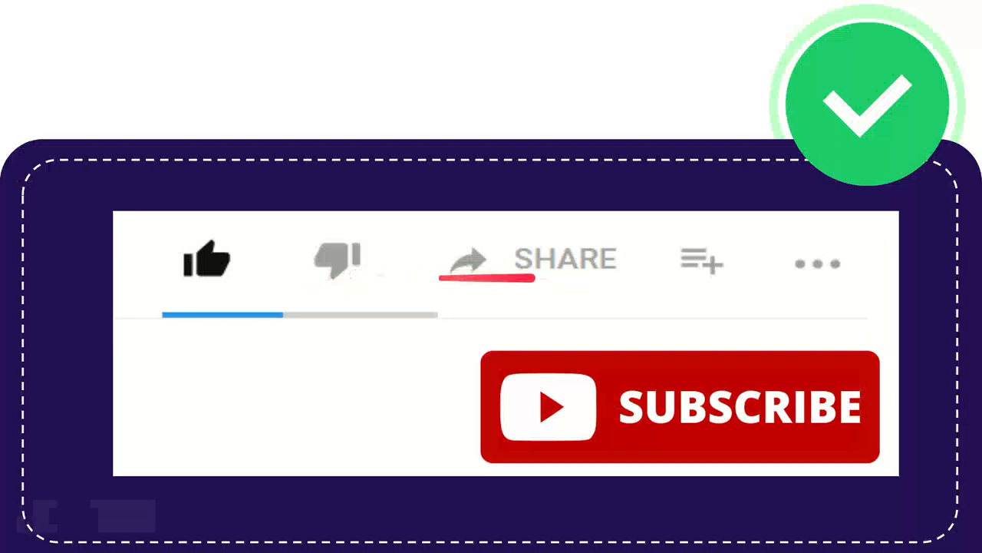